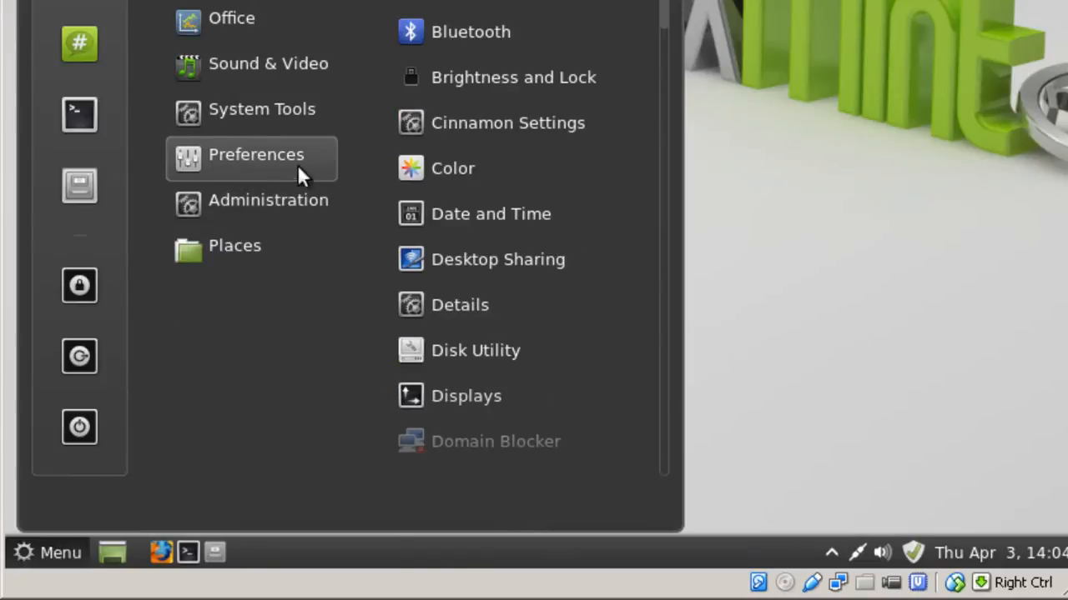
# Step: Enable Desktop Sharing so other users can view and control this desktop
pyautogui.click(498, 260)
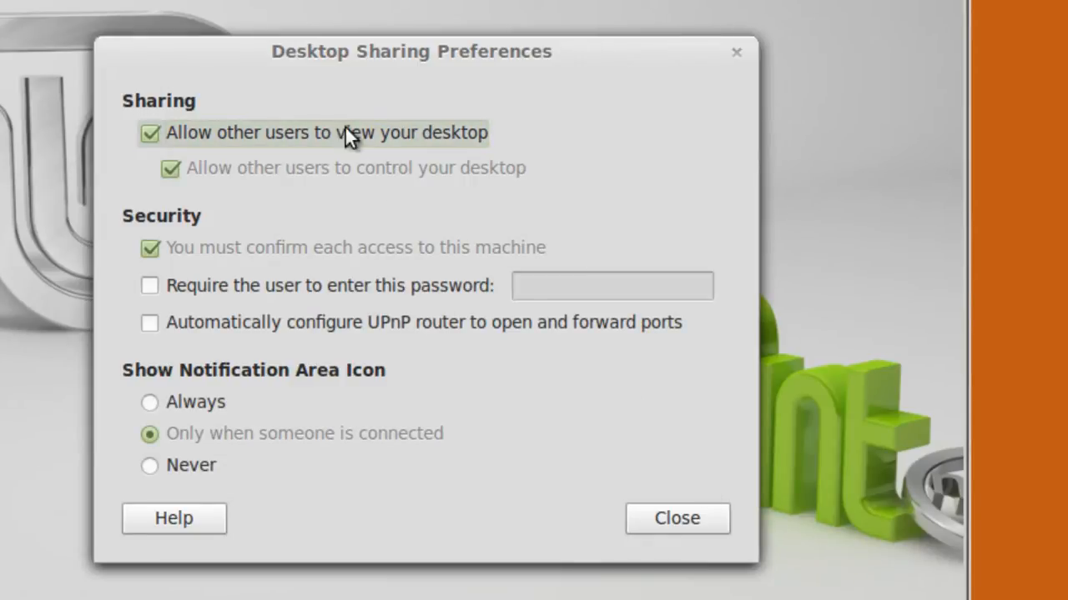
pyautogui.click(676, 517)
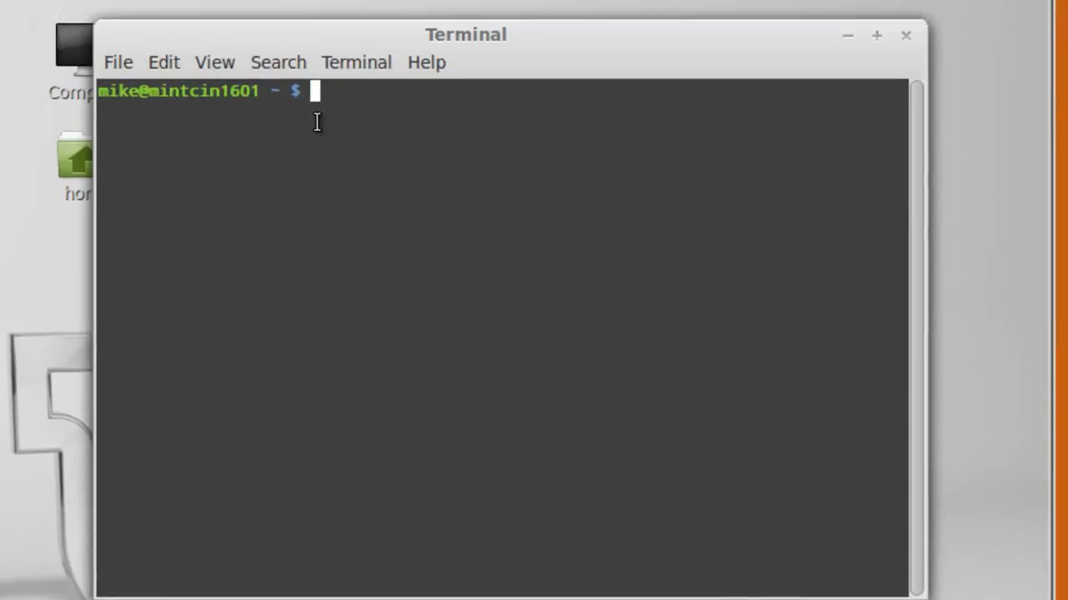
# Step: Install xrdp with 'sudo apt-get -y install xrdp', authorising with the password
pyautogui.write('sudo ap')
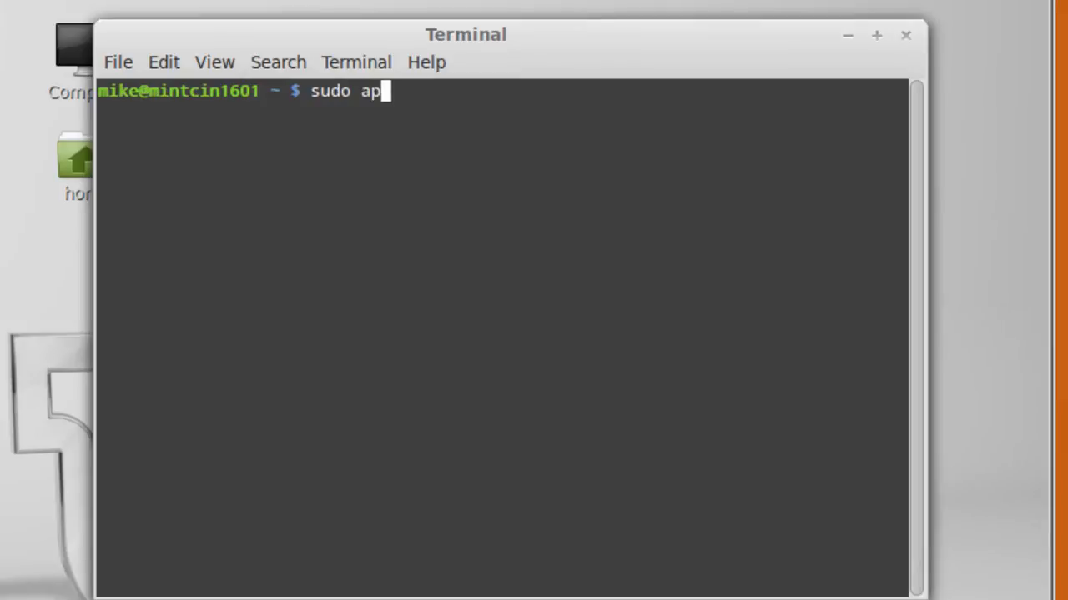
pyautogui.write('t-get')
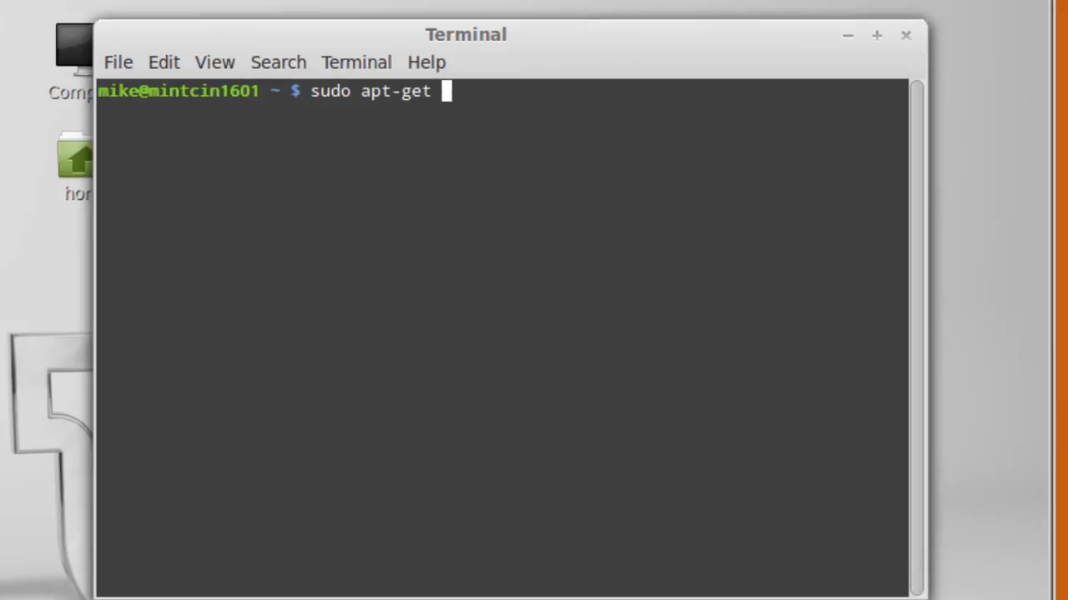
pyautogui.write('-y inst')
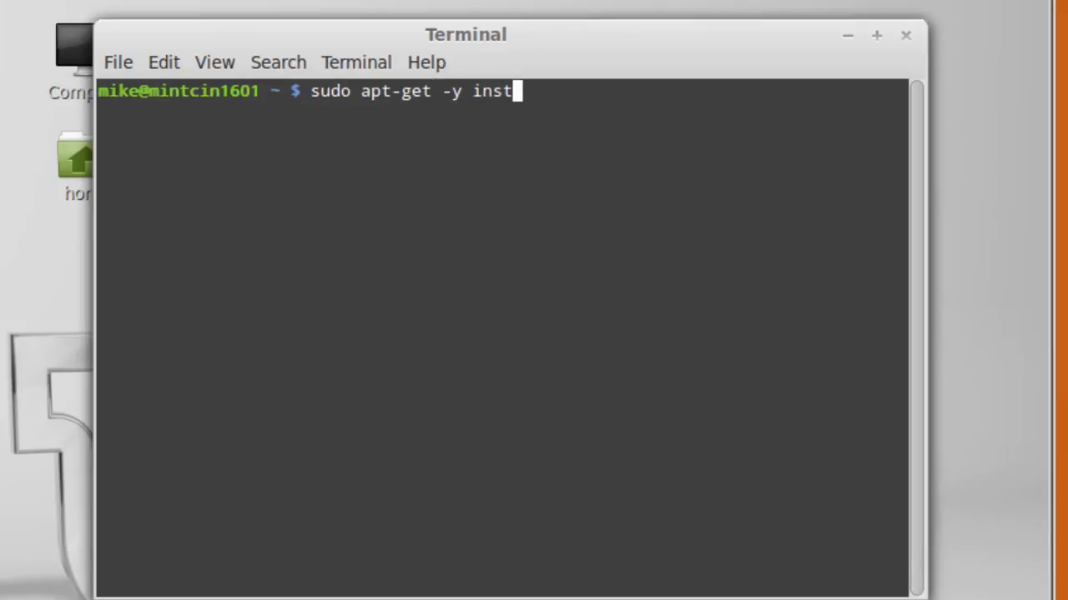
pyautogui.write('all xr')
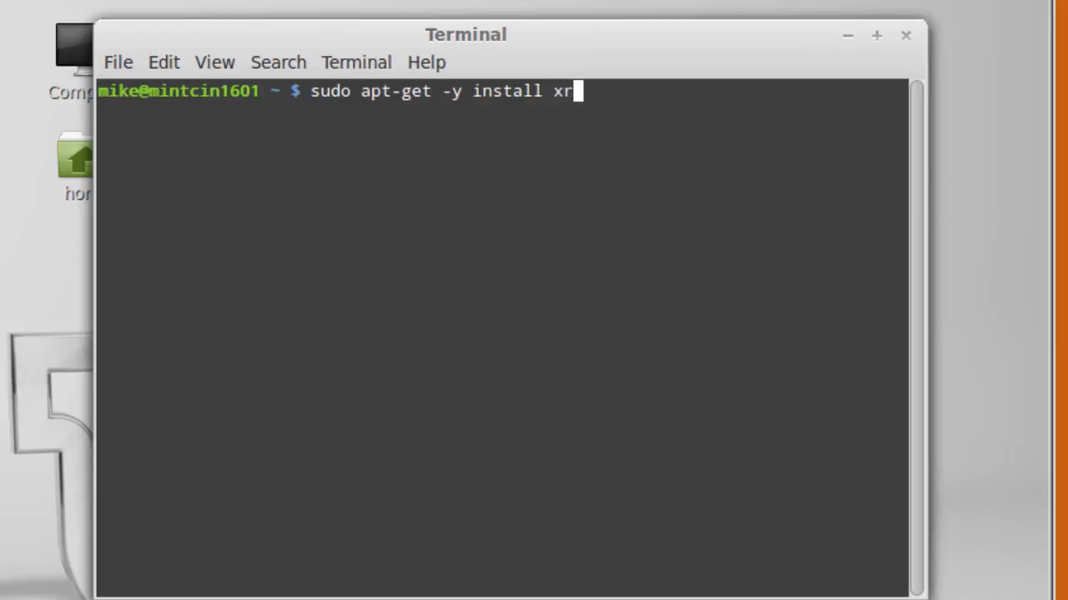
pyautogui.press('Return')
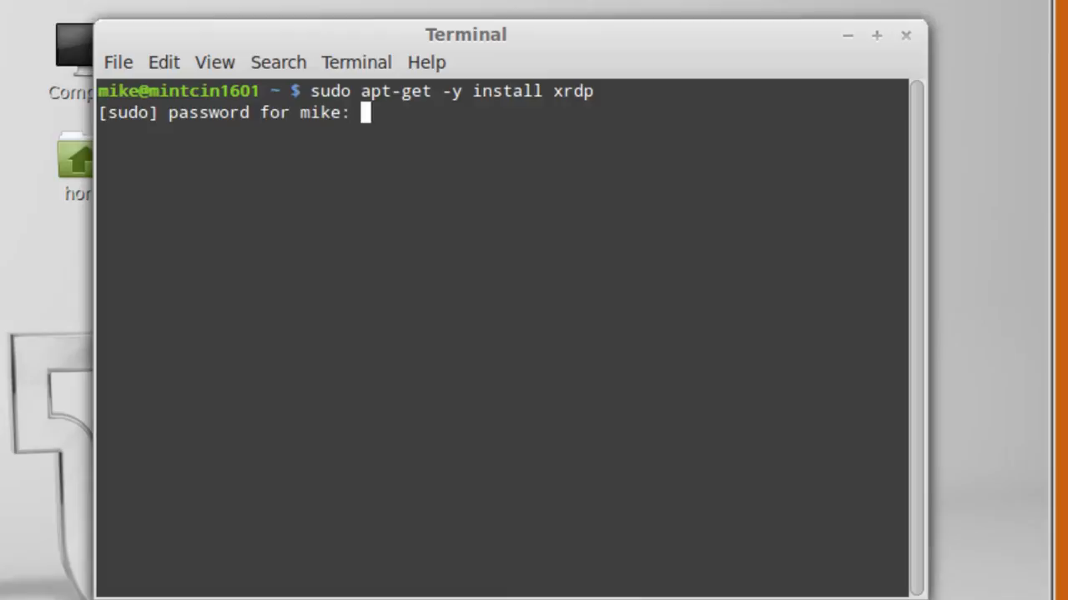
pyautogui.press('Return')
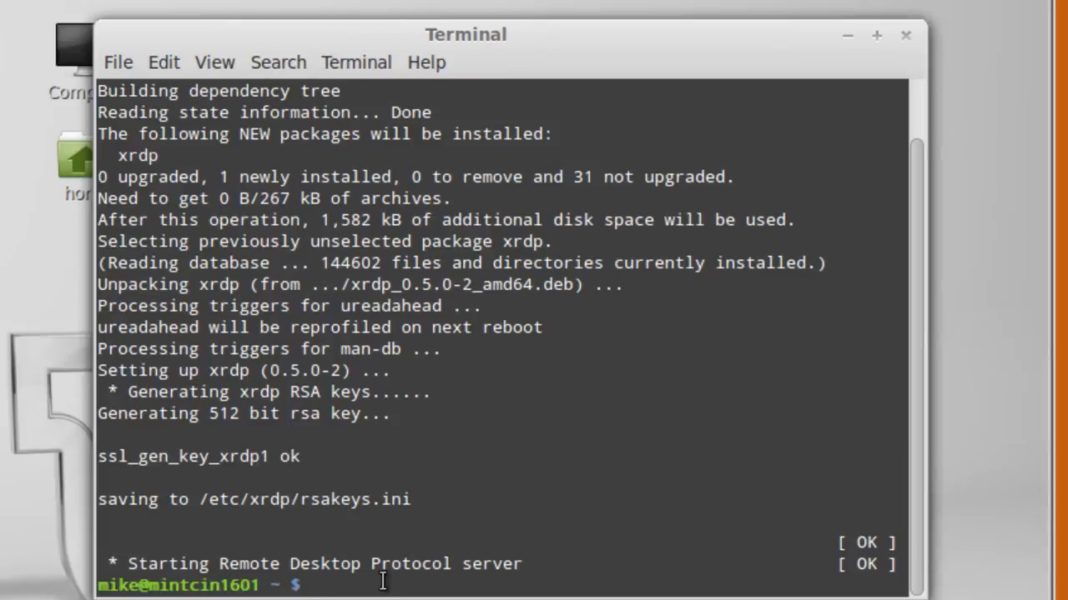
# Step: Run ifconfig to find the machine's IP address, 192.168.1.36
pyautogui.write('ifconfig')
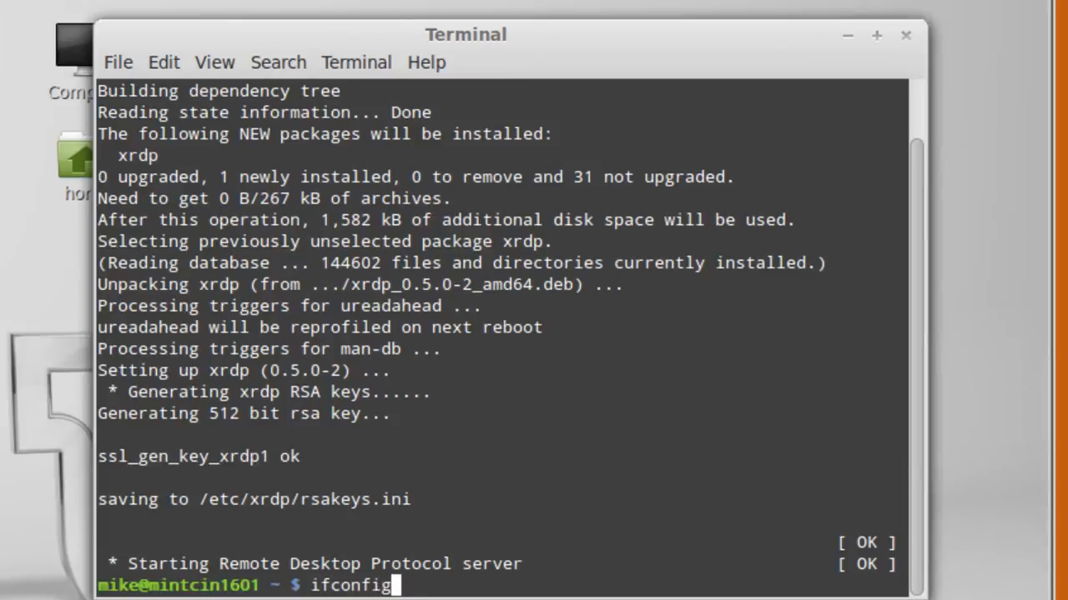
pyautogui.press('Return')
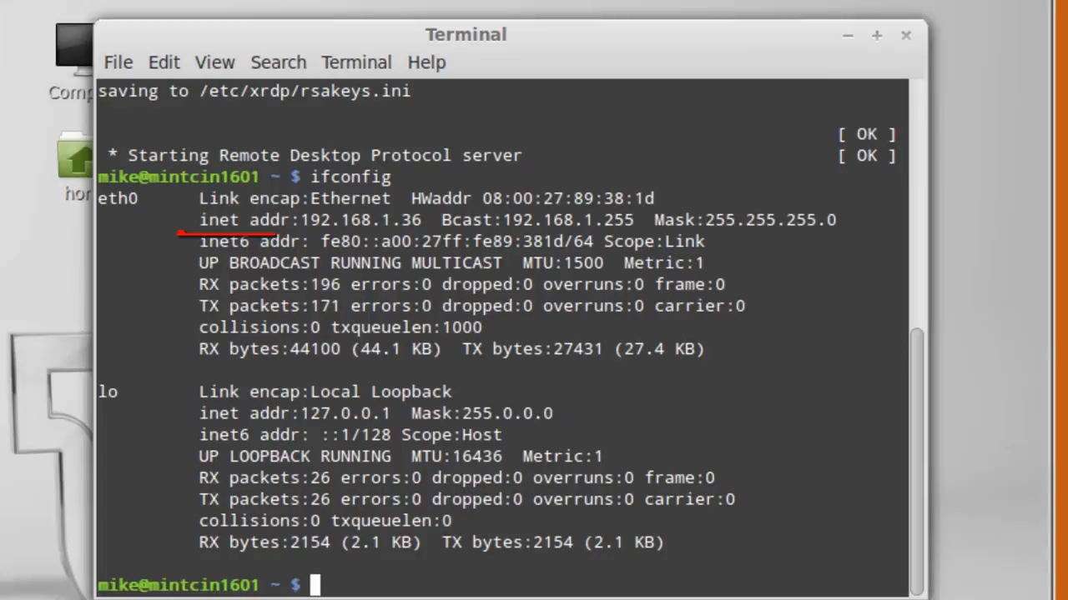
pyautogui.moveTo(398, 218)
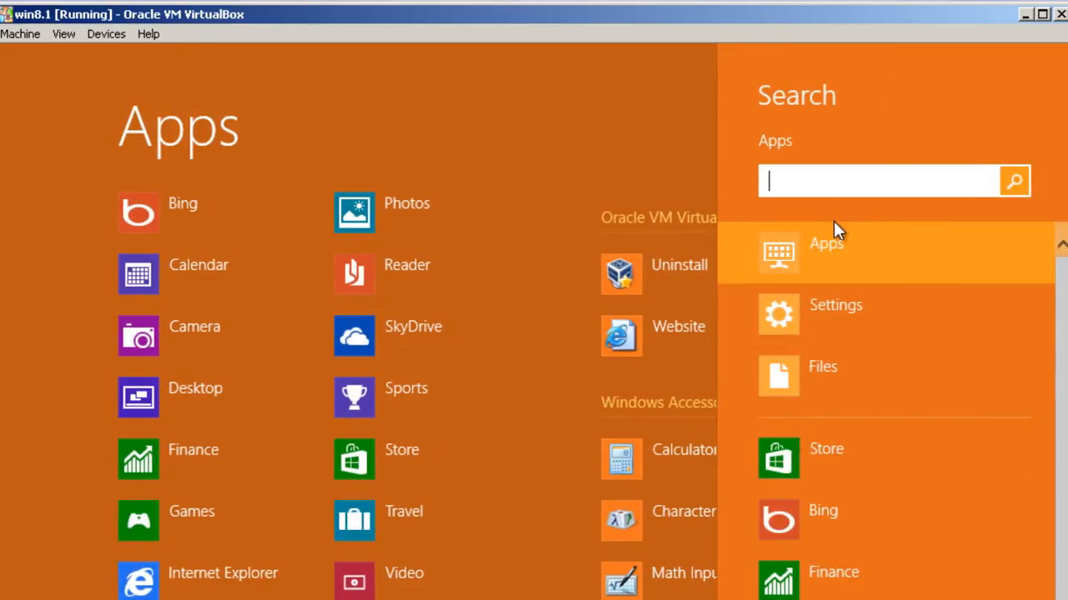
# Step: Connect Remote Desktop Connection to 192.168.1.36, accepting the certificate warning
pyautogui.write('re')
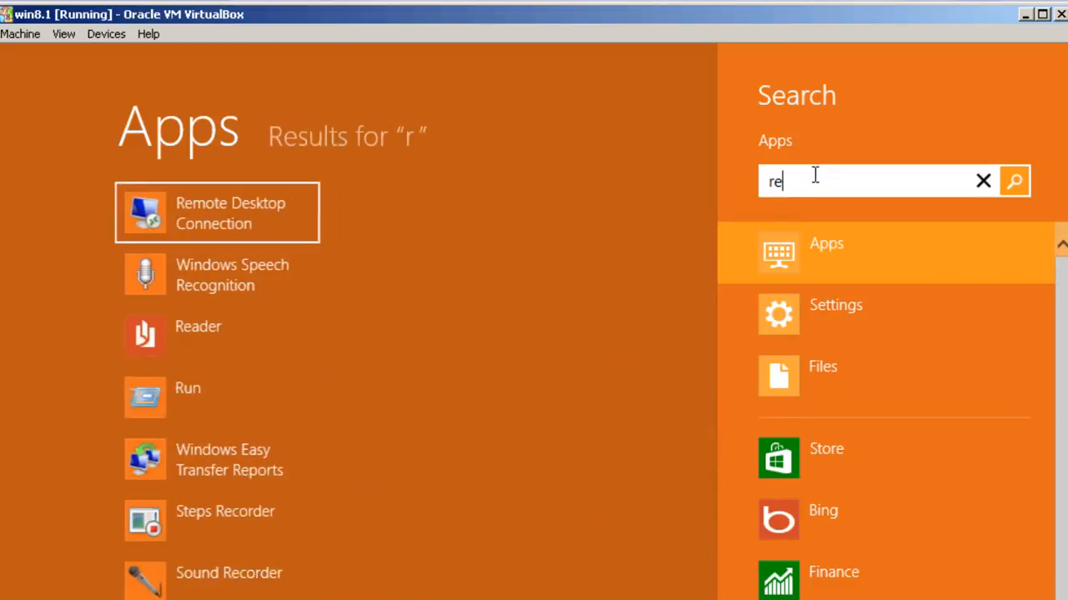
pyautogui.write('e')
pyautogui.write('192.168.1.3')
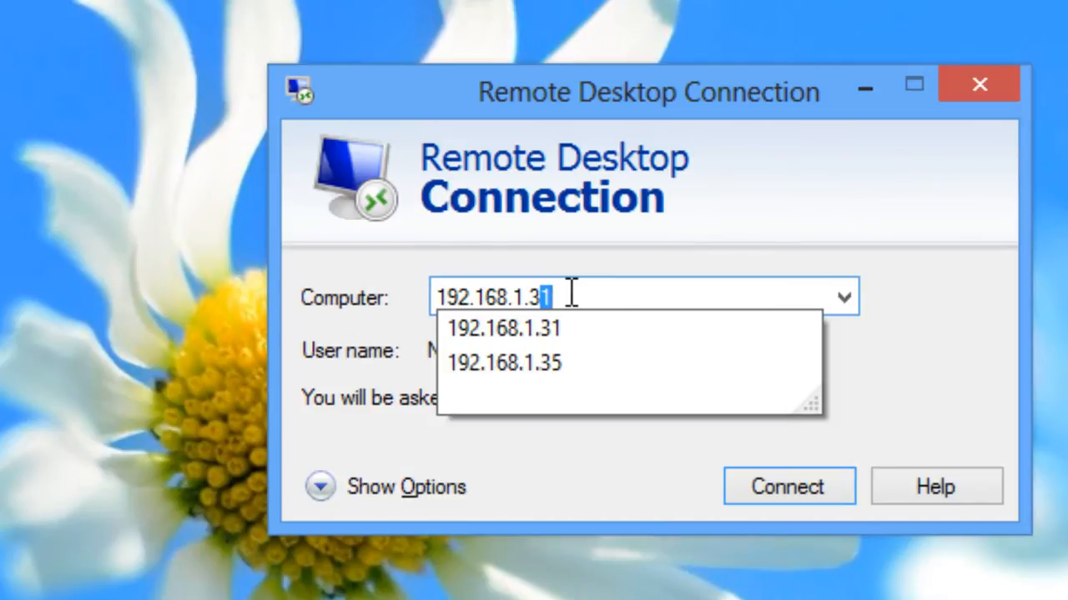
pyautogui.write('6')
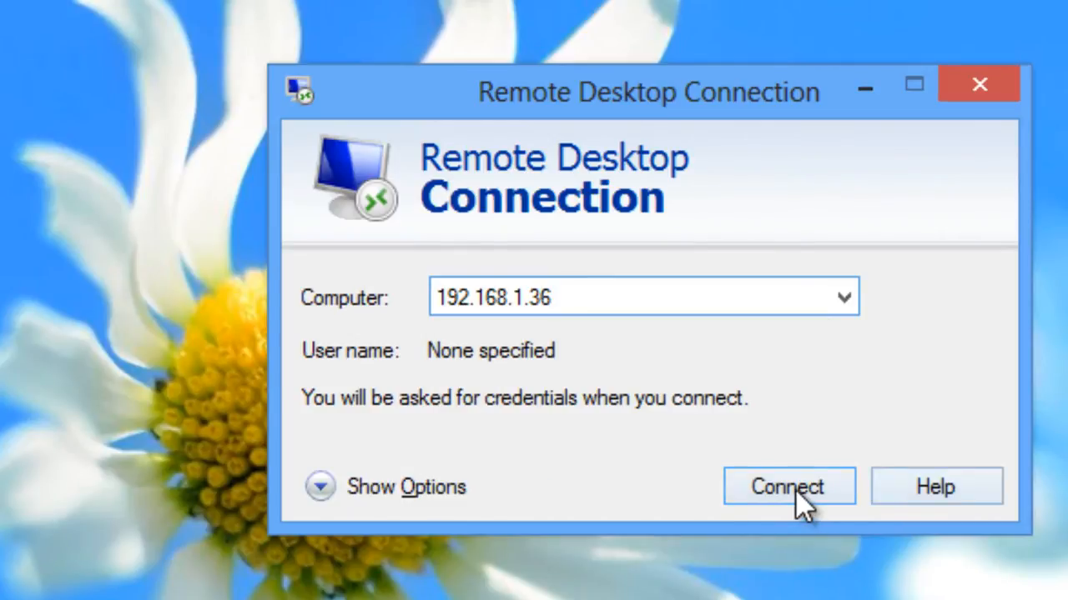
pyautogui.click(787, 486)
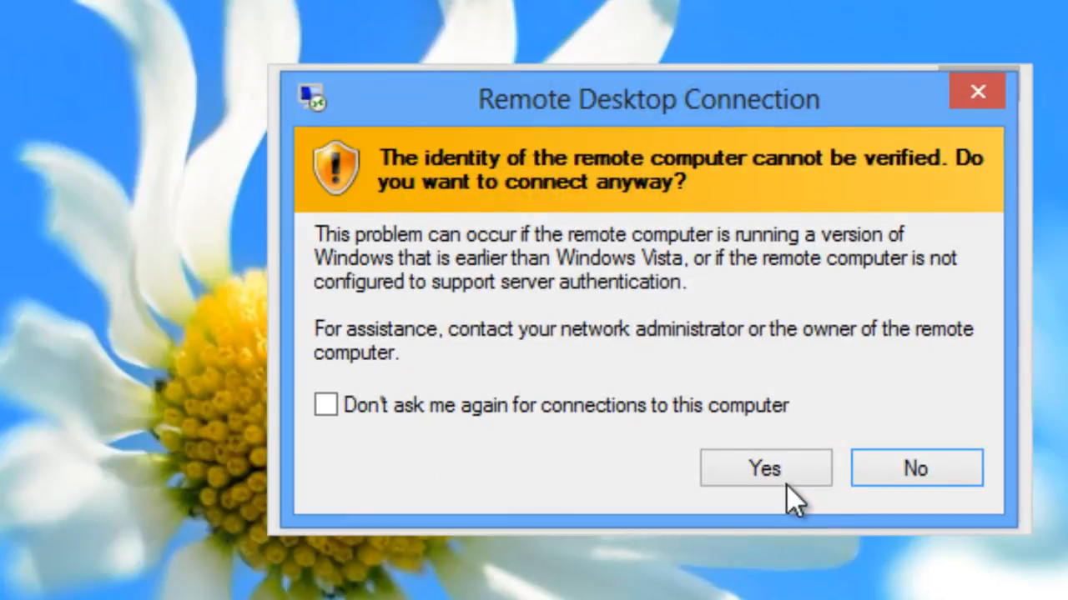
pyautogui.click(763, 468)
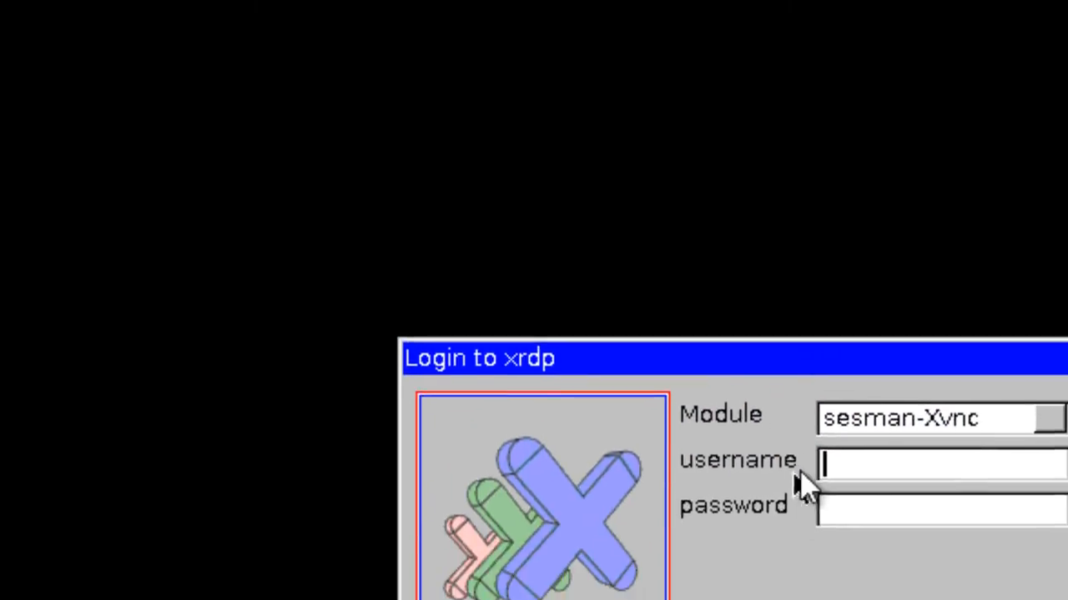
# Step: Log in to xrdp with the username and password, then dismiss the connection log
pyautogui.write('mil')
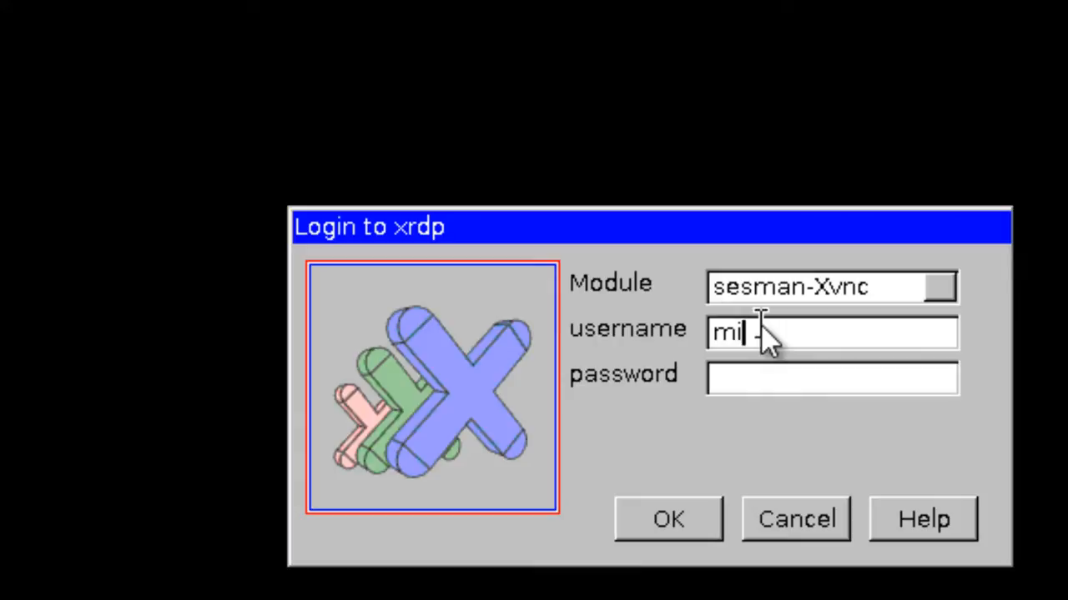
pyautogui.write('ke')
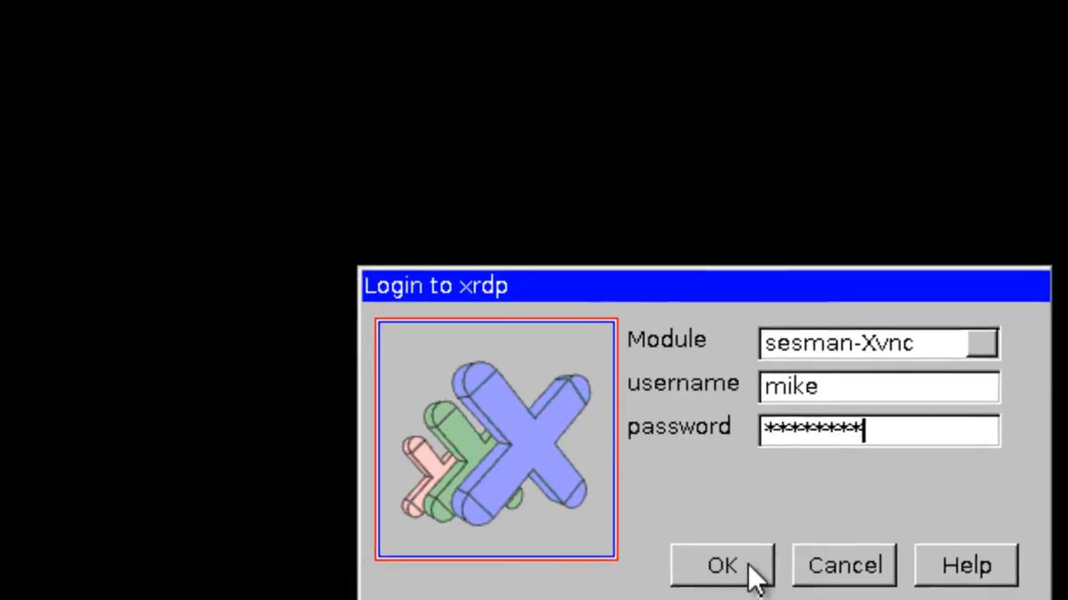
pyautogui.click(720, 566)
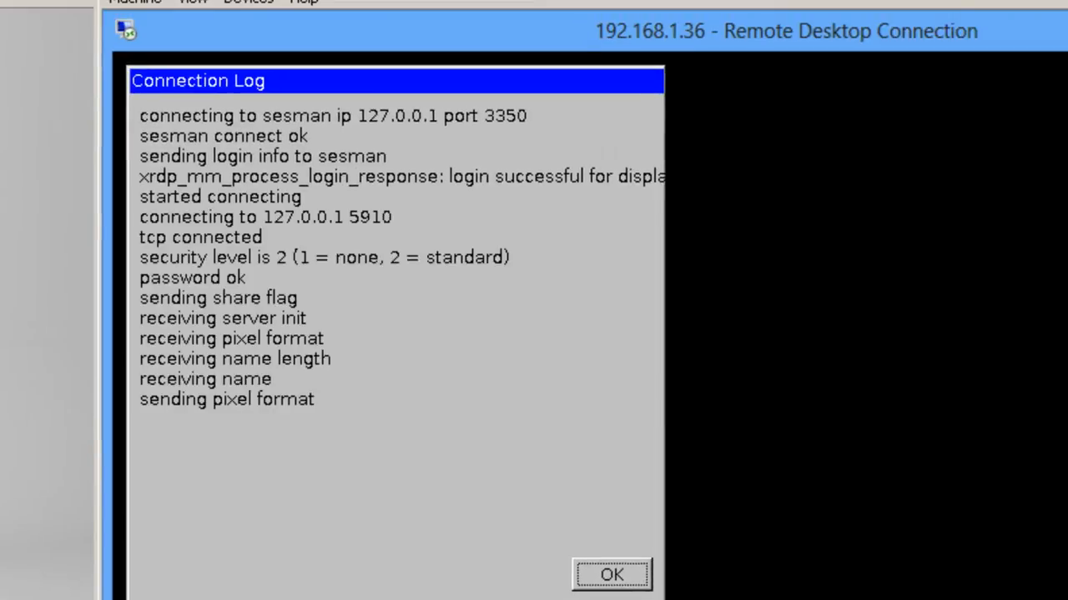
pyautogui.click(612, 575)
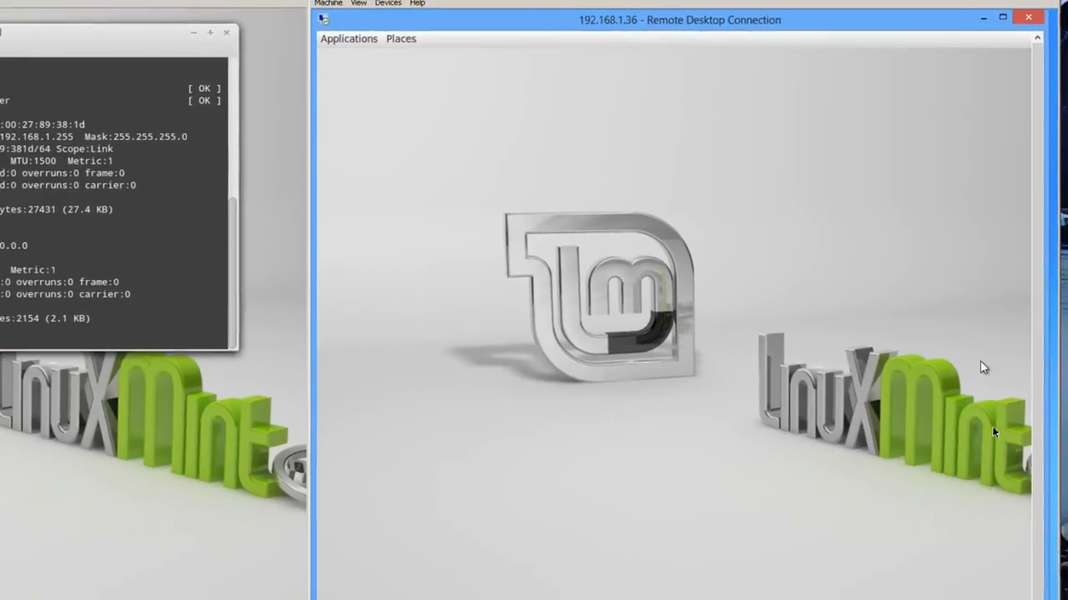
pyautogui.moveTo(418, 70)
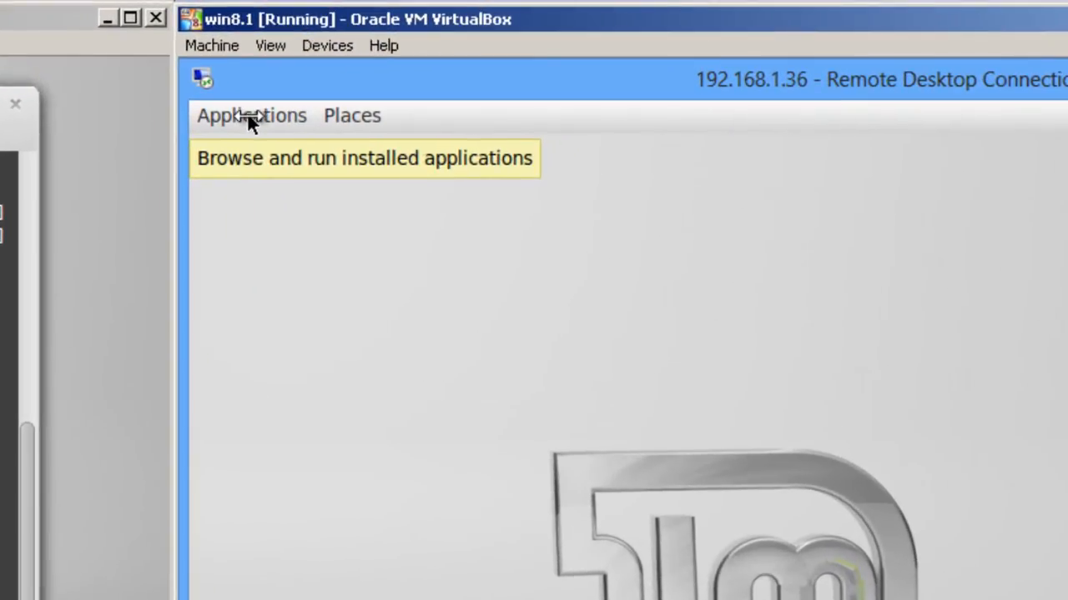
# Step: Open the remote session's Applications menu to reach LibreOffice
pyautogui.click(251, 115)
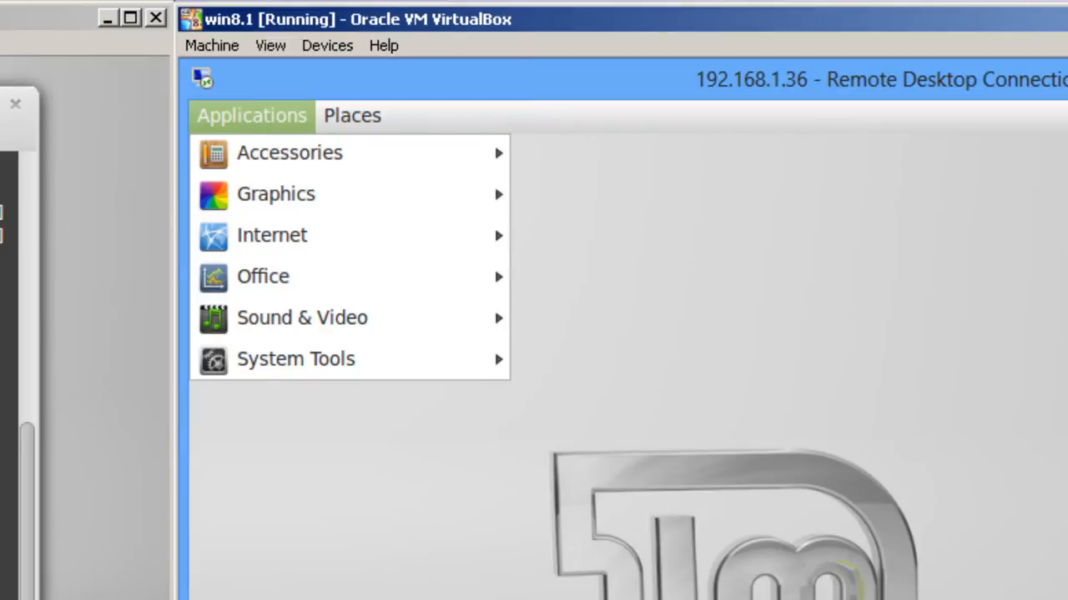
pyautogui.moveTo(263, 276)
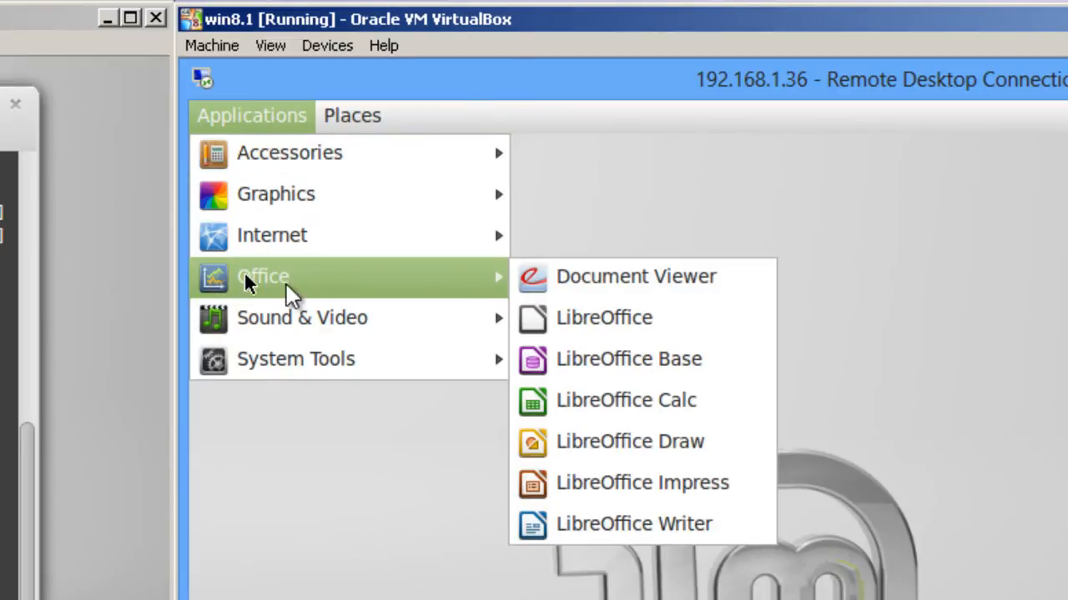
pyautogui.moveTo(617, 318)
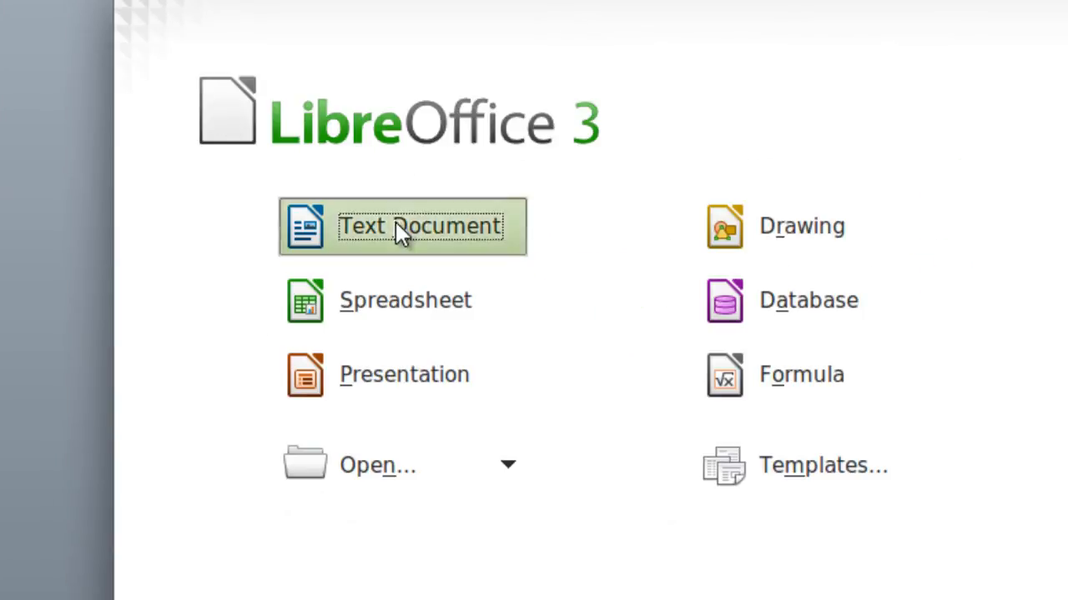
# Step: Create a new Writer text document reading 'Test remote desktop', fixing the typo
pyautogui.click(403, 226)
pyautogui.write('Test remoted desk')
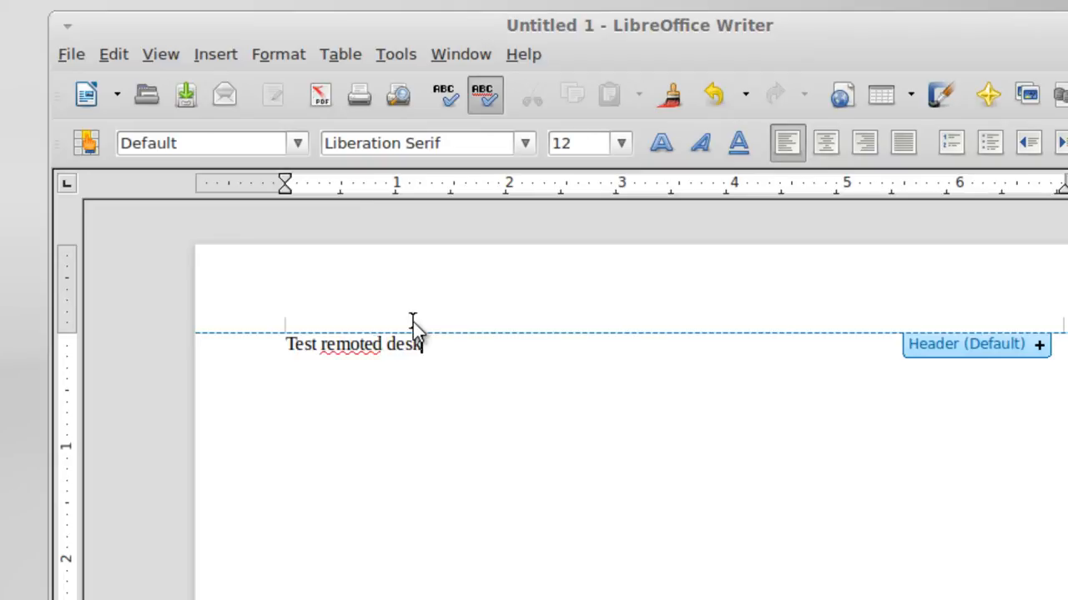
pyautogui.press('BackSpace')
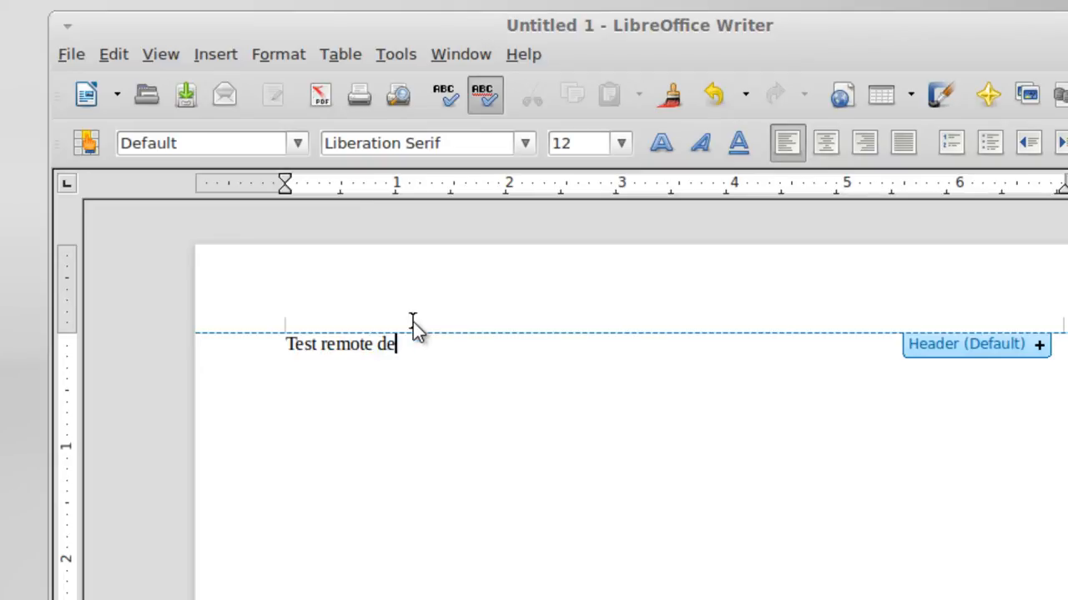
pyautogui.write('sktop')
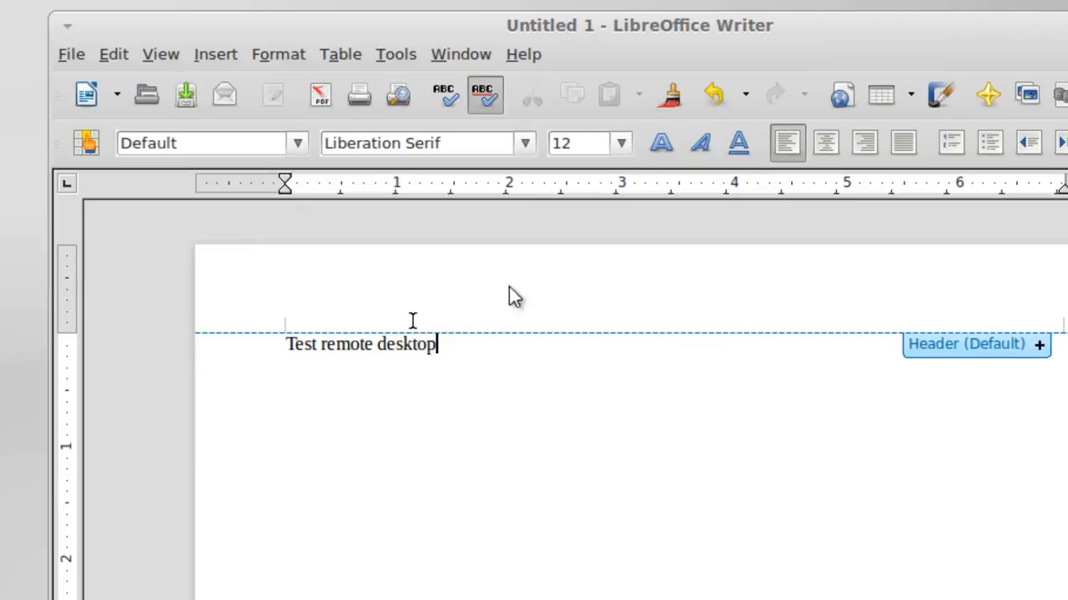
pyautogui.click(70, 54)
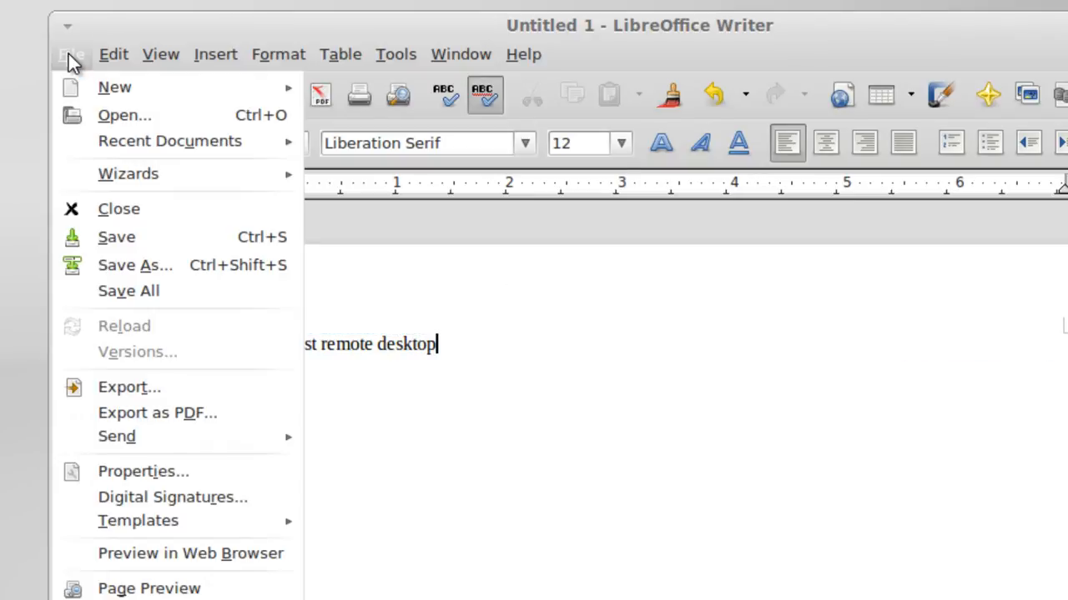
pyautogui.moveTo(134, 265)
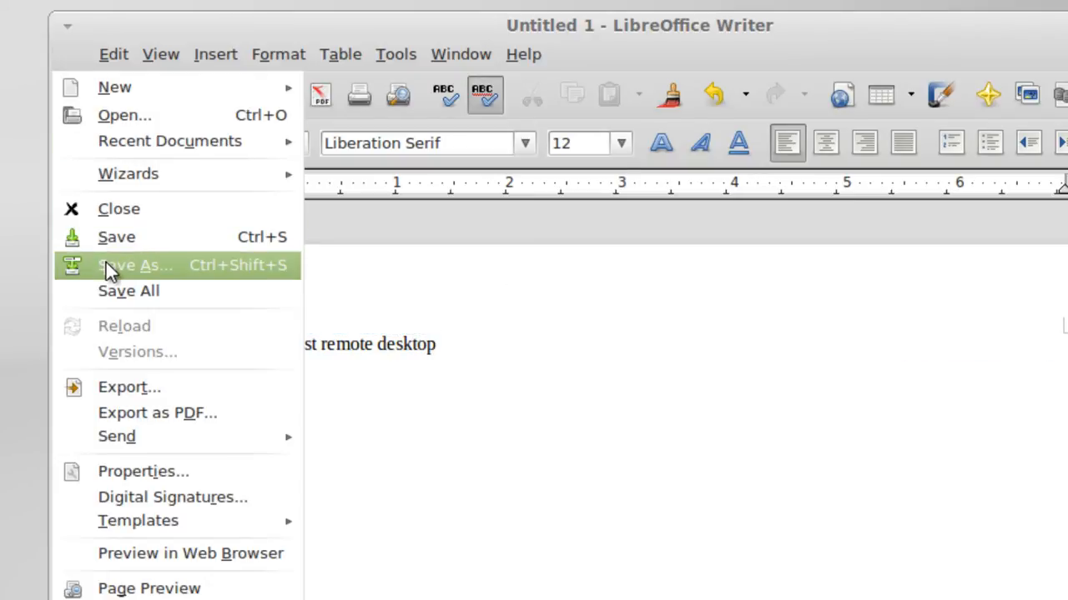
# Step: Save the document as testrdp.odt in Documents and close Writer
pyautogui.click(136, 266)
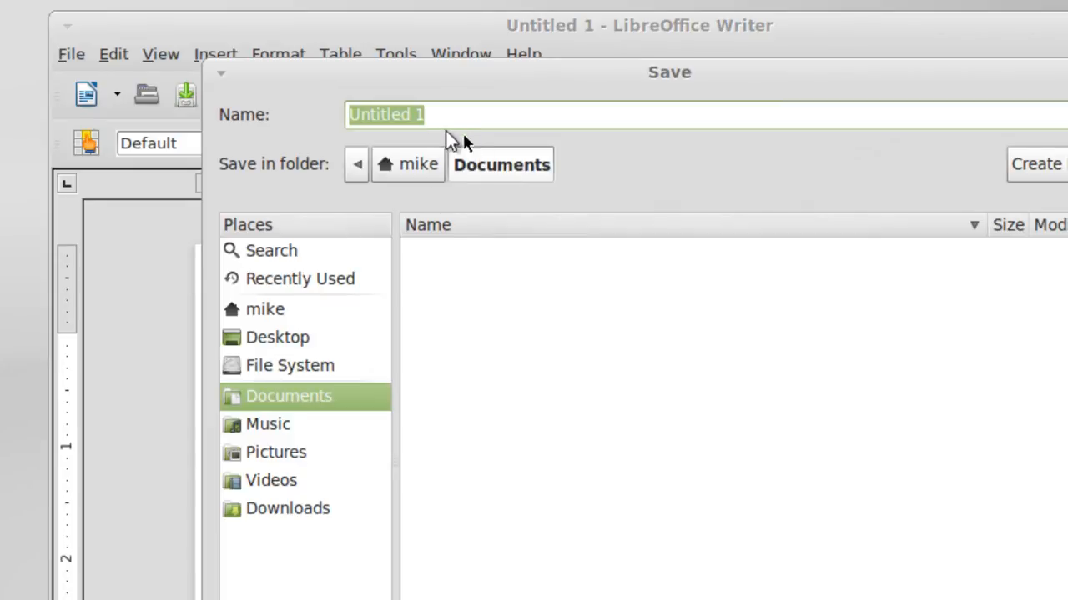
pyautogui.moveTo(288, 125)
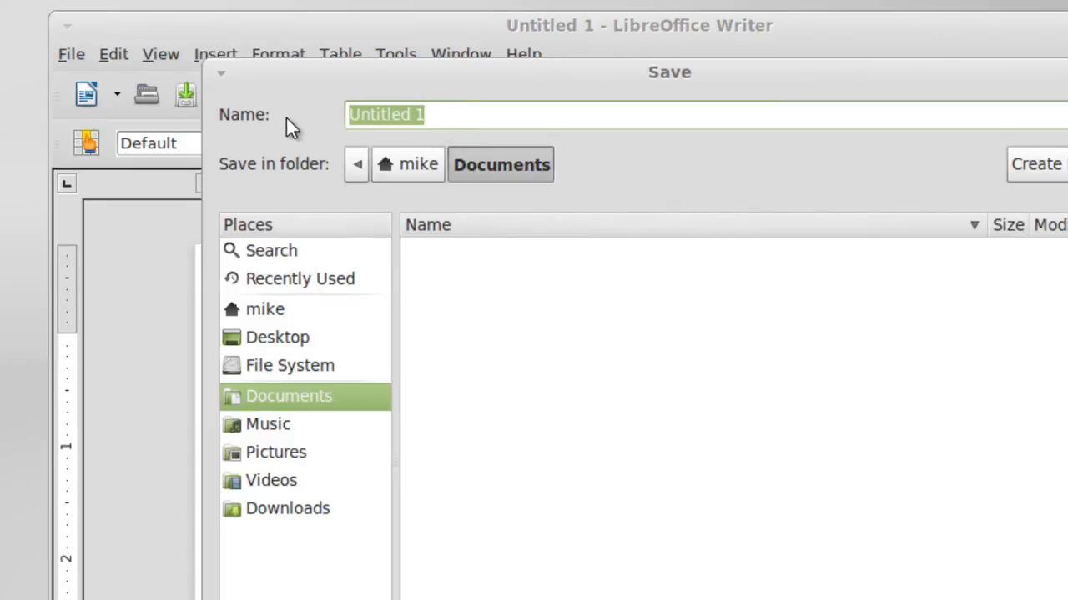
pyautogui.write('testrdp')
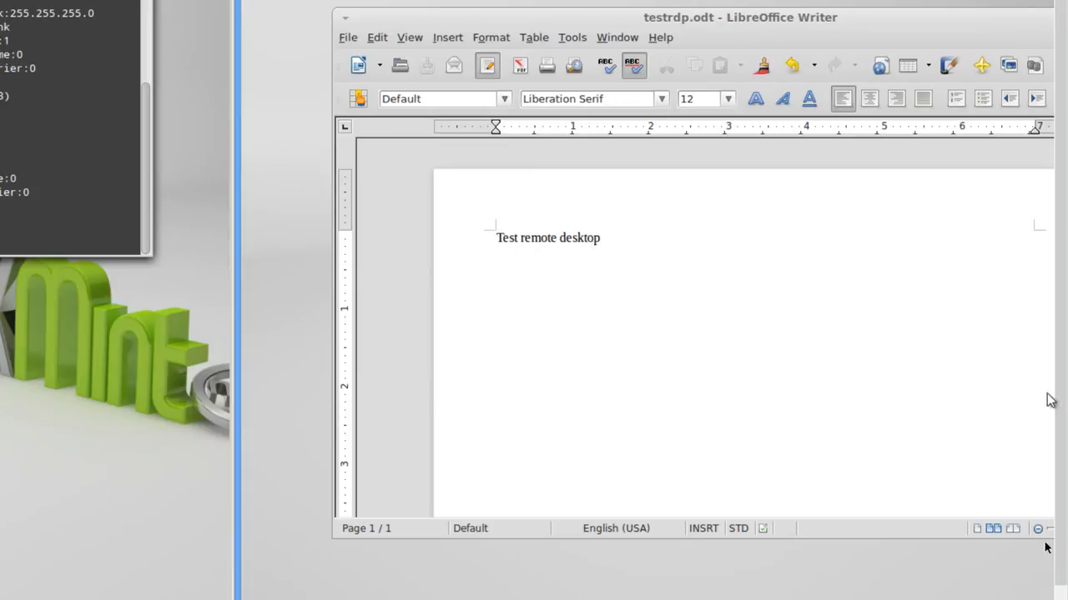
pyautogui.click(348, 37)
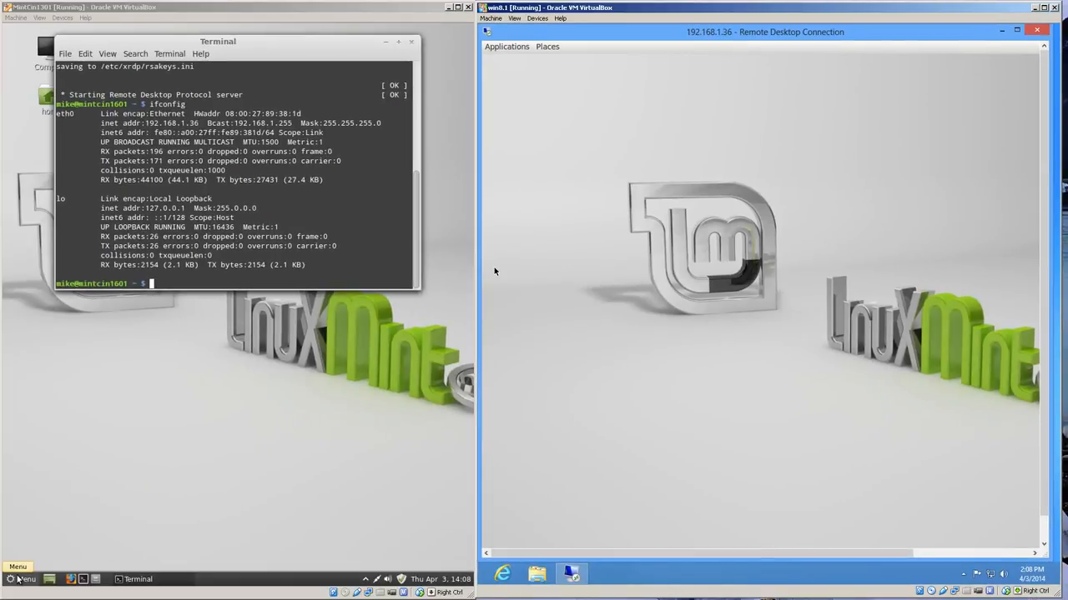
# Step: Launch LibreOffice Writer locally from Menu > Office
pyautogui.click(19, 578)
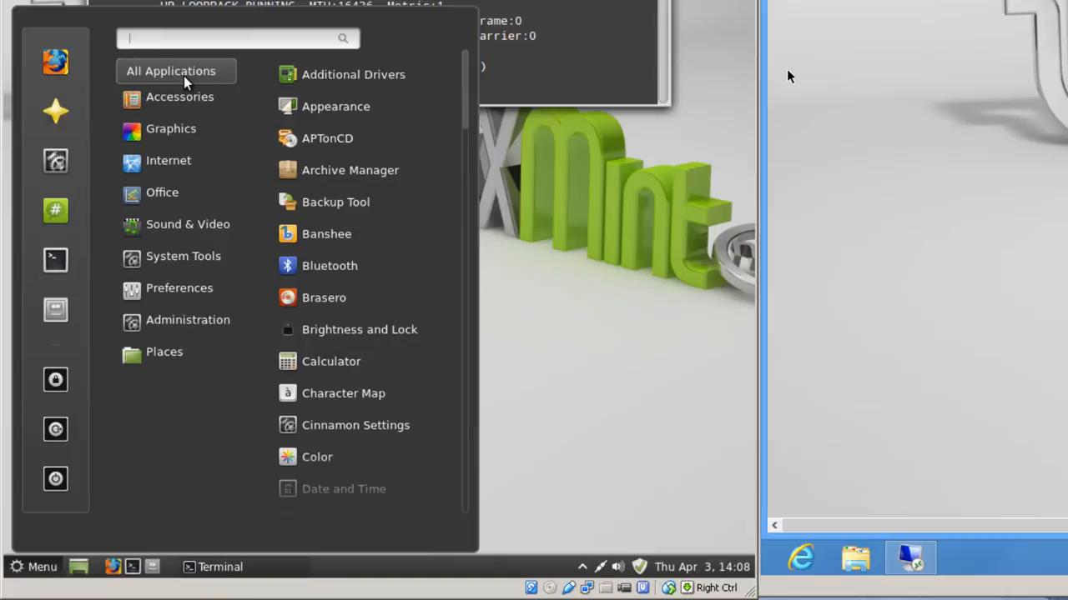
pyautogui.click(162, 192)
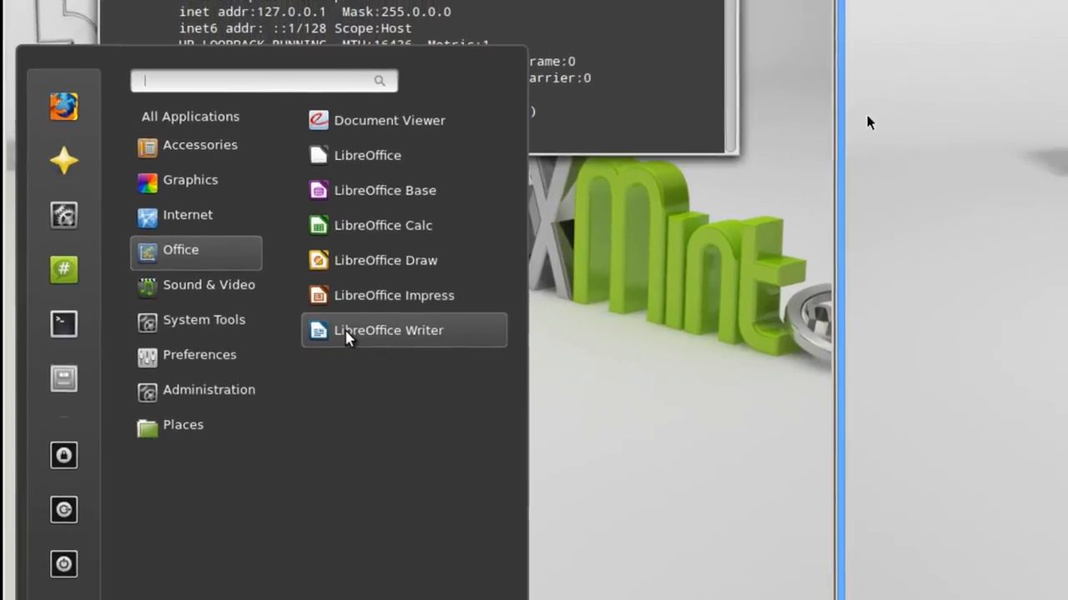
pyautogui.click(388, 330)
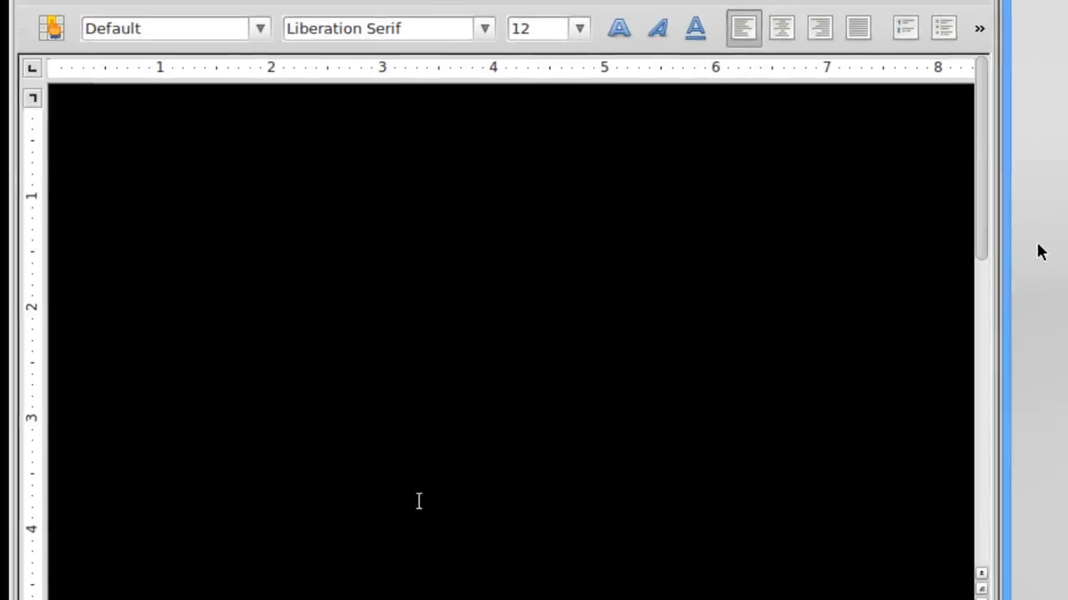
# Step: Open testrdp.odt from the Documents folder in local Writer
pyautogui.click(20, 40)
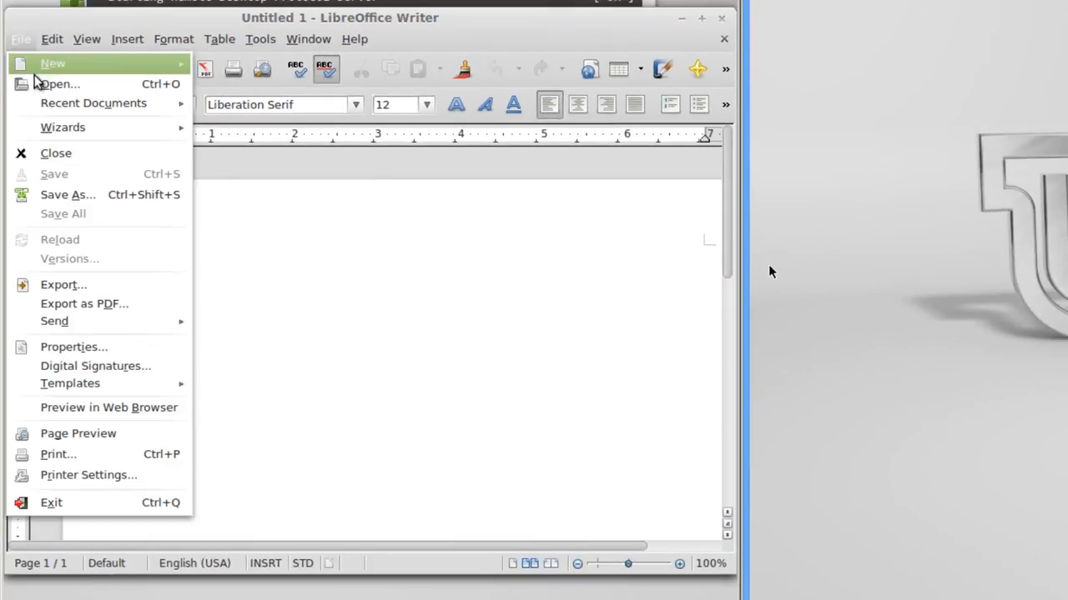
pyautogui.click(57, 84)
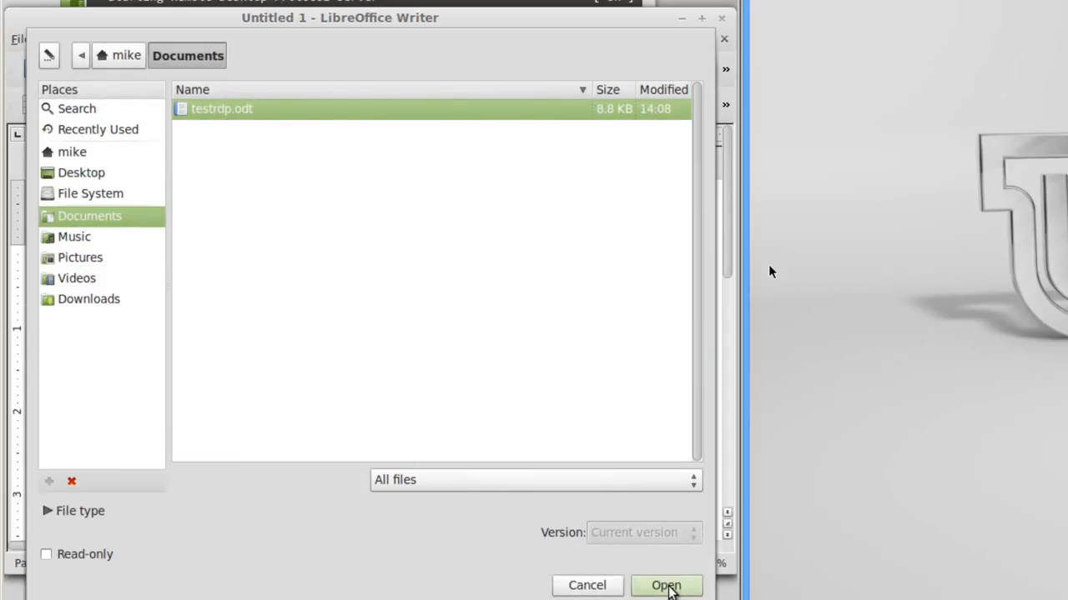
pyautogui.click(666, 585)
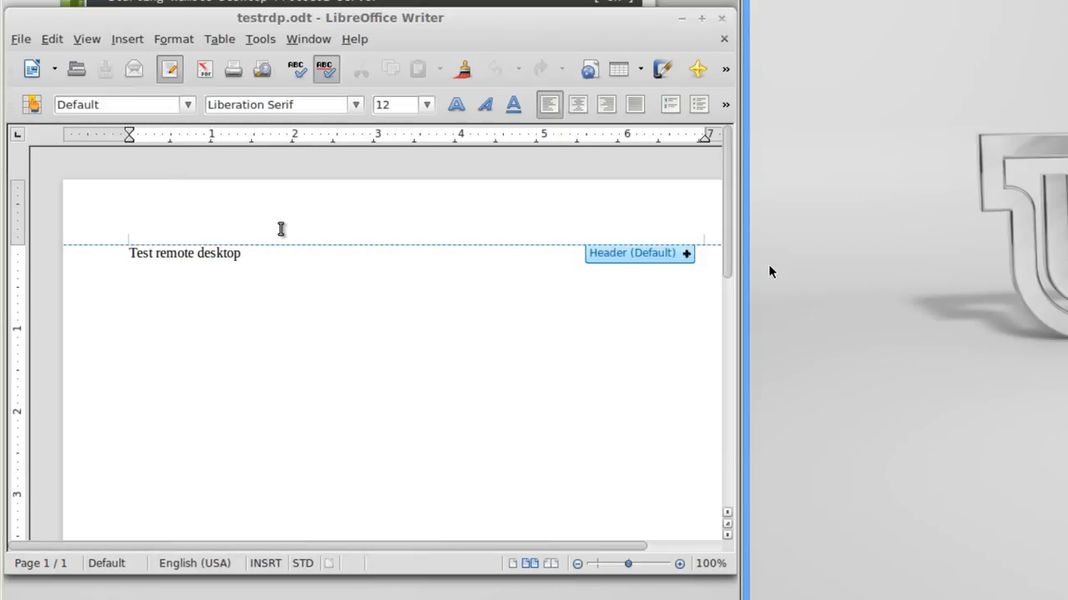
pyautogui.moveTo(292, 231)
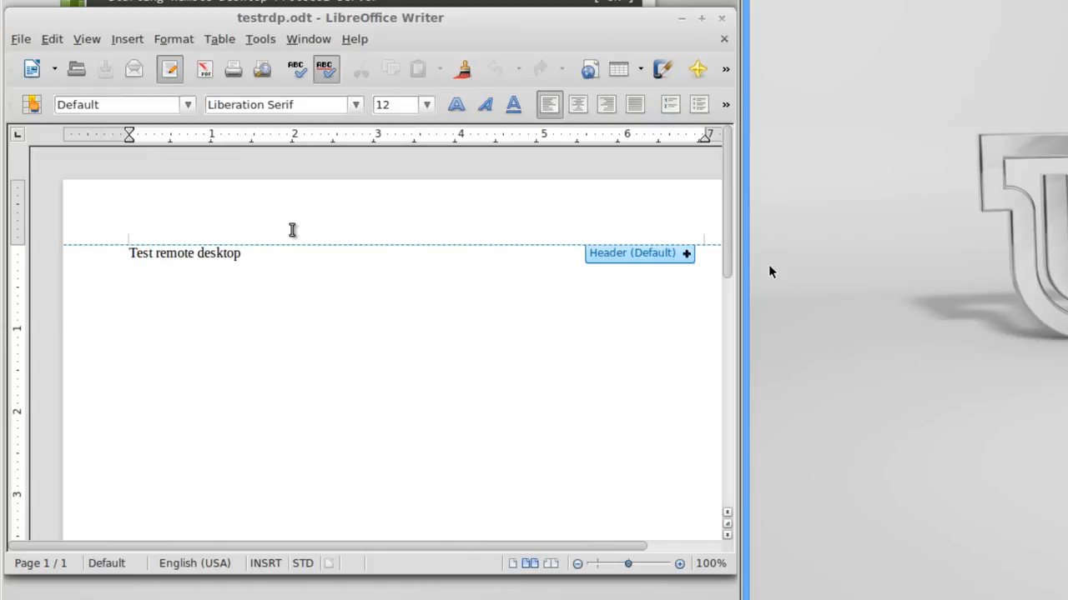